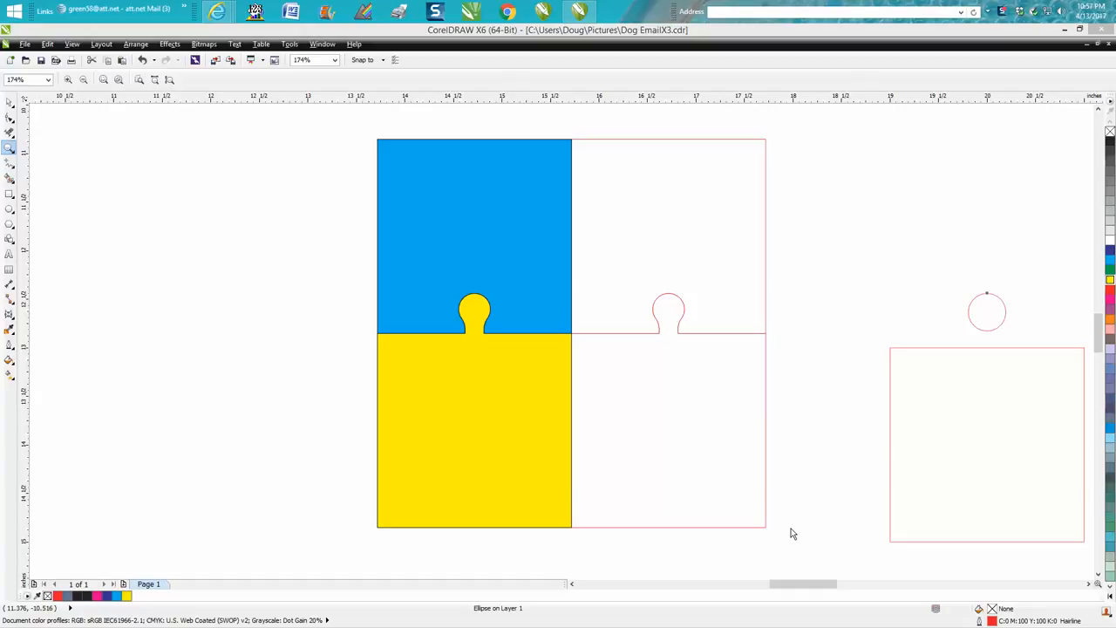
mouse_move(549, 352)
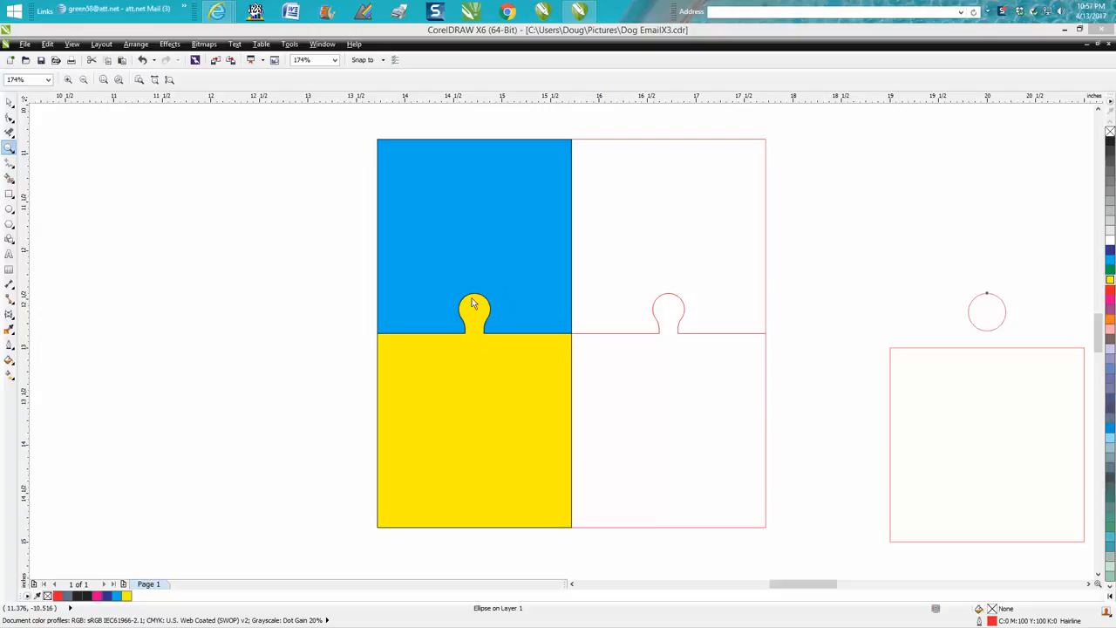
mouse_move(680, 326)
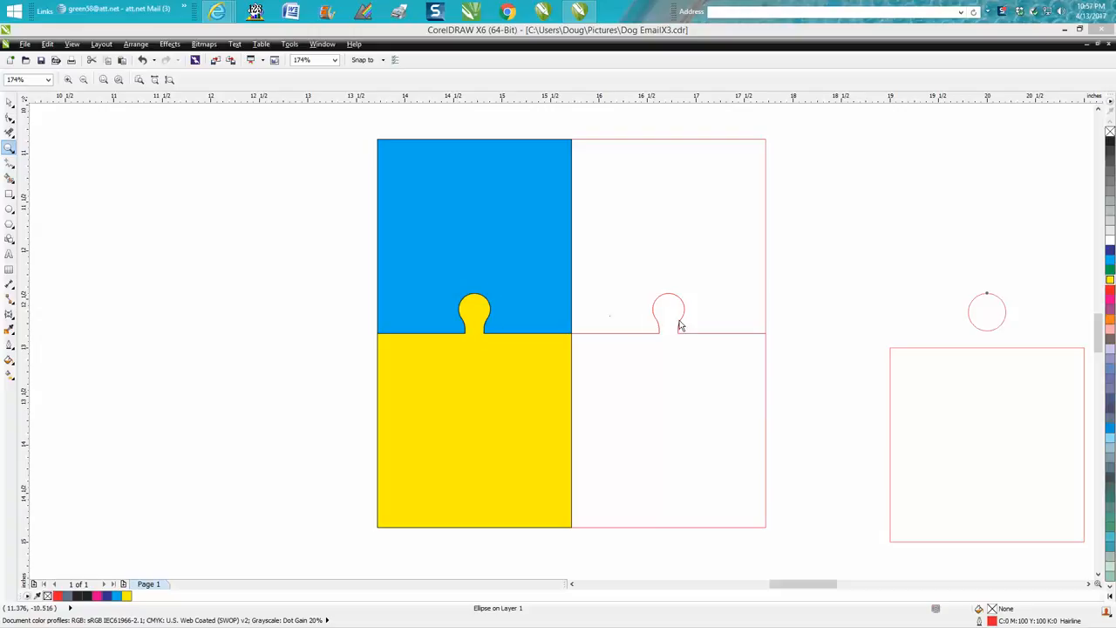
mouse_move(802, 565)
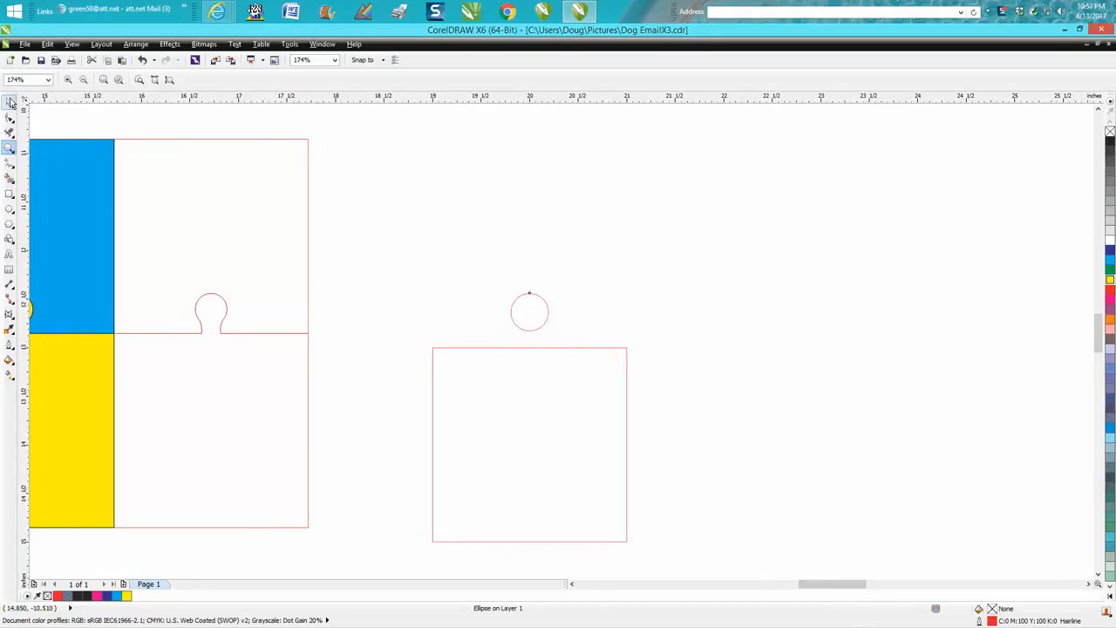
Centre the circle on the square, nudge both back, and leave the circle above the square's top edge
left_click_drag(530, 313, 530, 445)
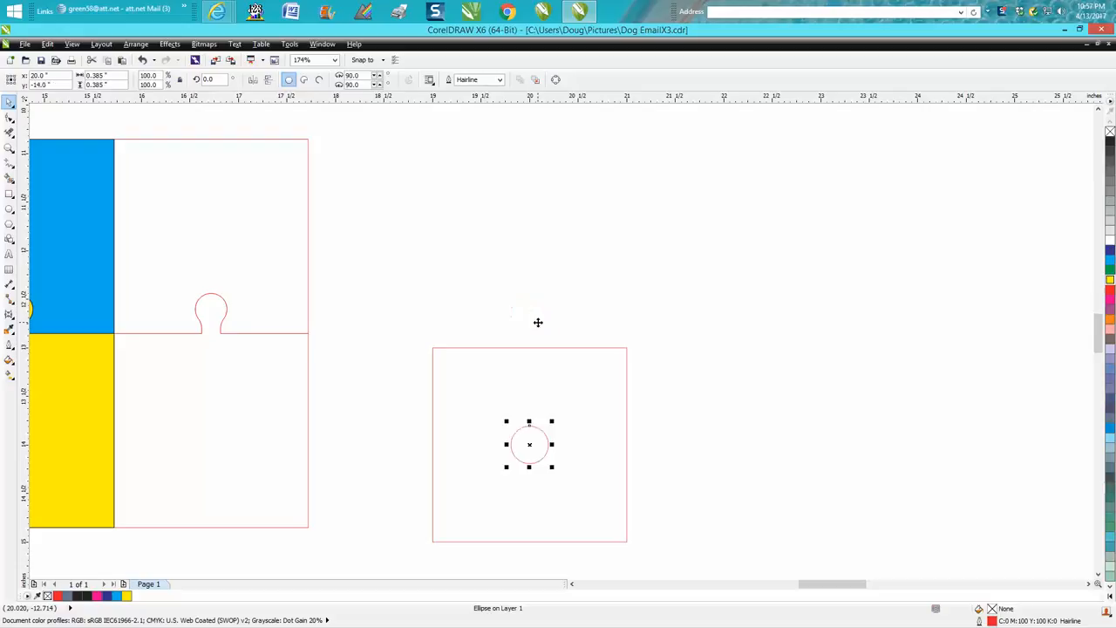
mouse_move(548, 349)
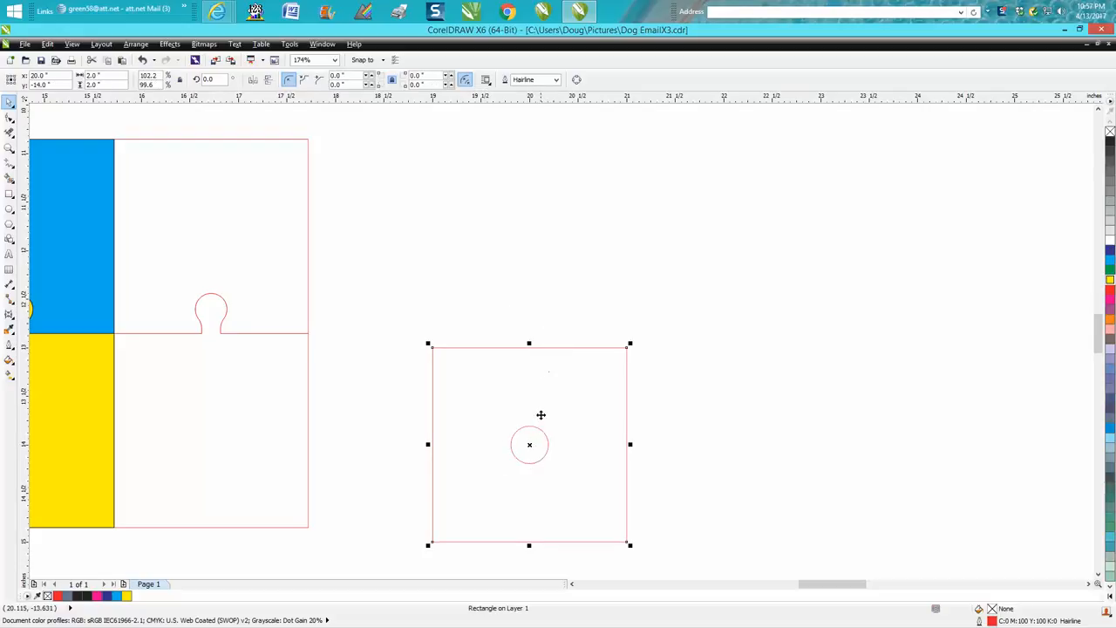
mouse_move(530, 446)
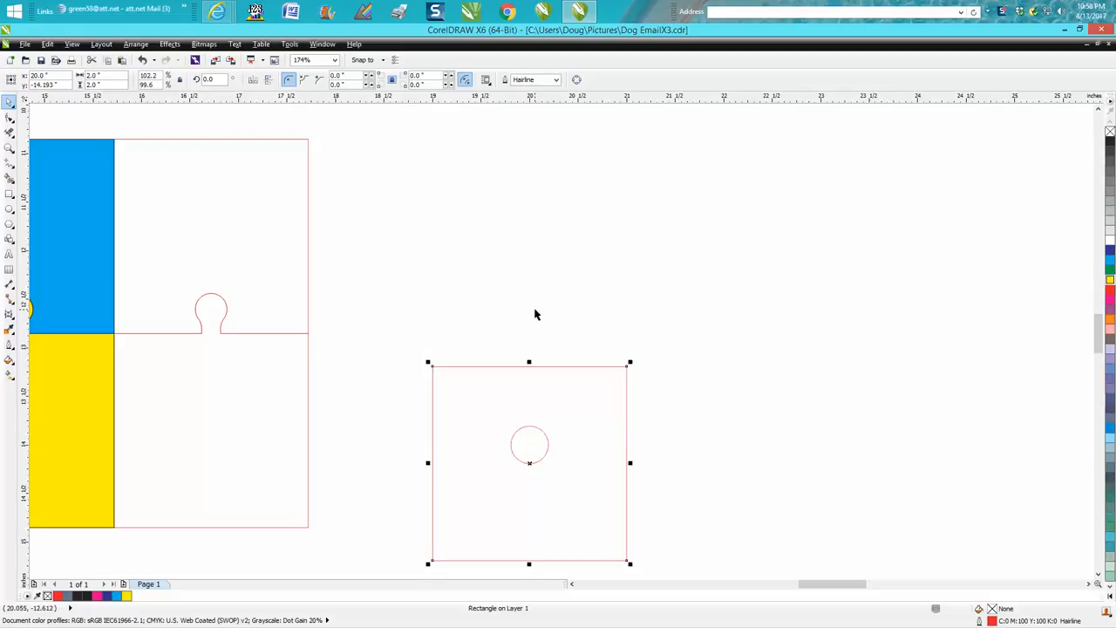
left_click_drag(529, 462, 529, 444)
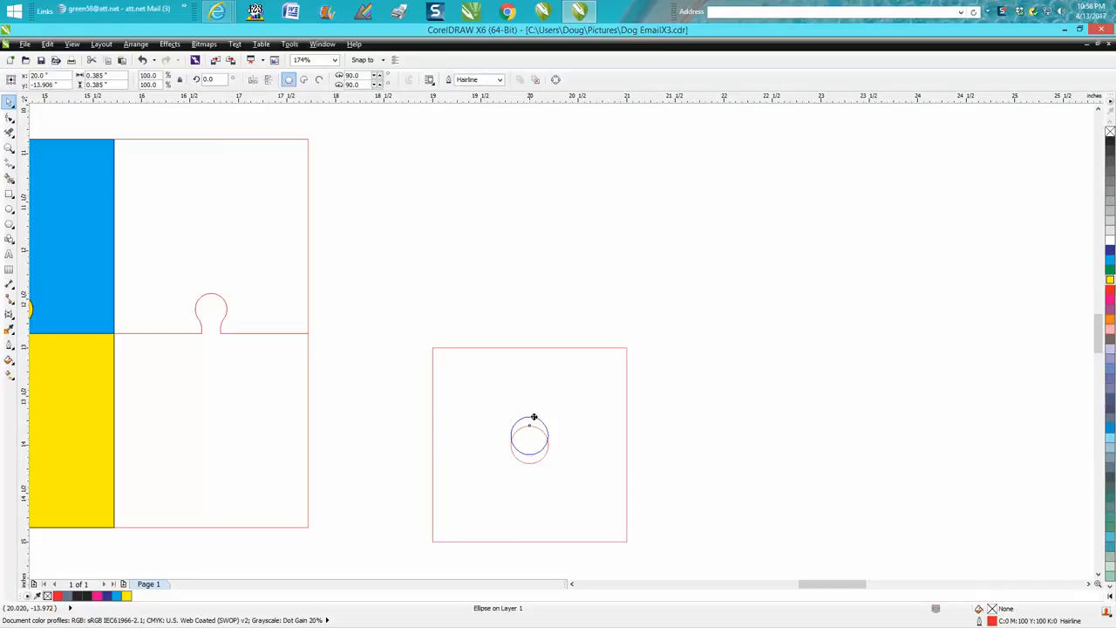
left_click_drag(530, 439, 530, 316)
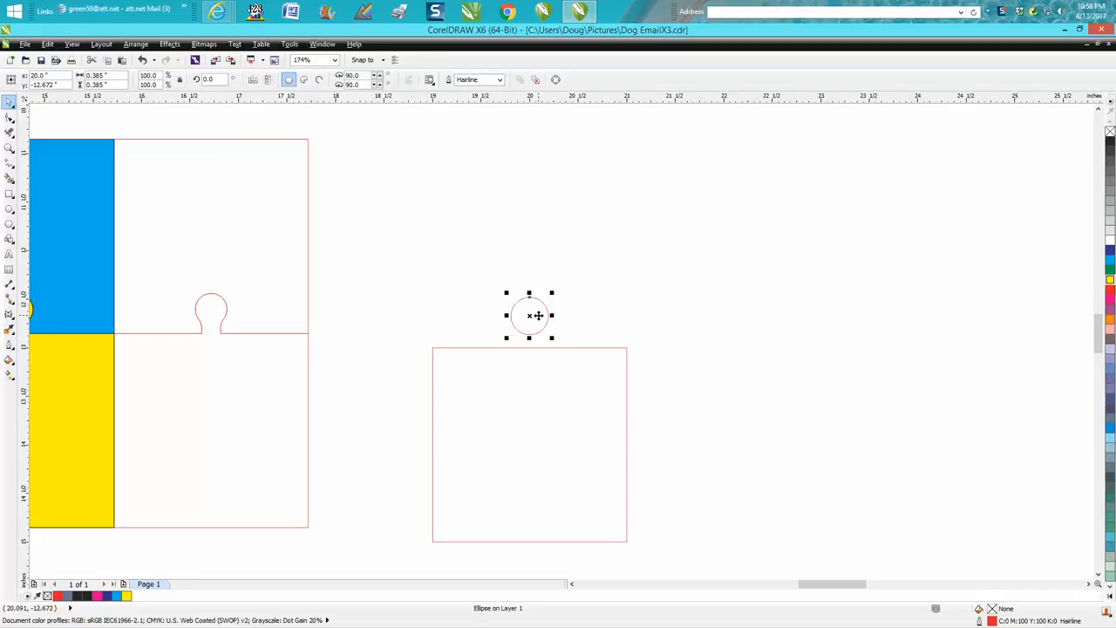
left_click(11, 193)
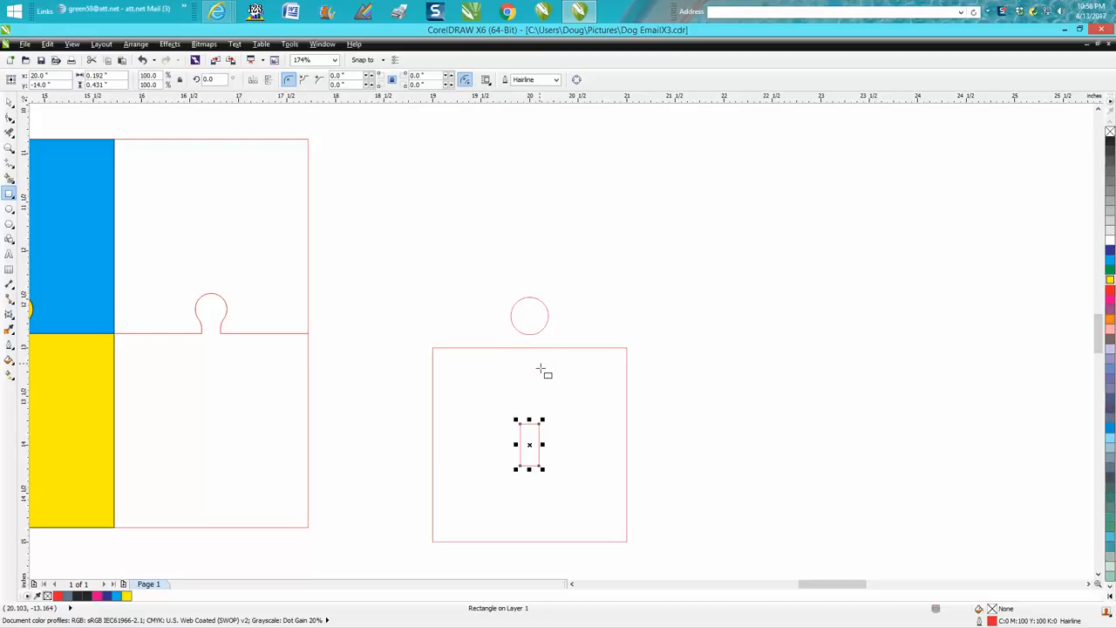
mouse_move(538, 445)
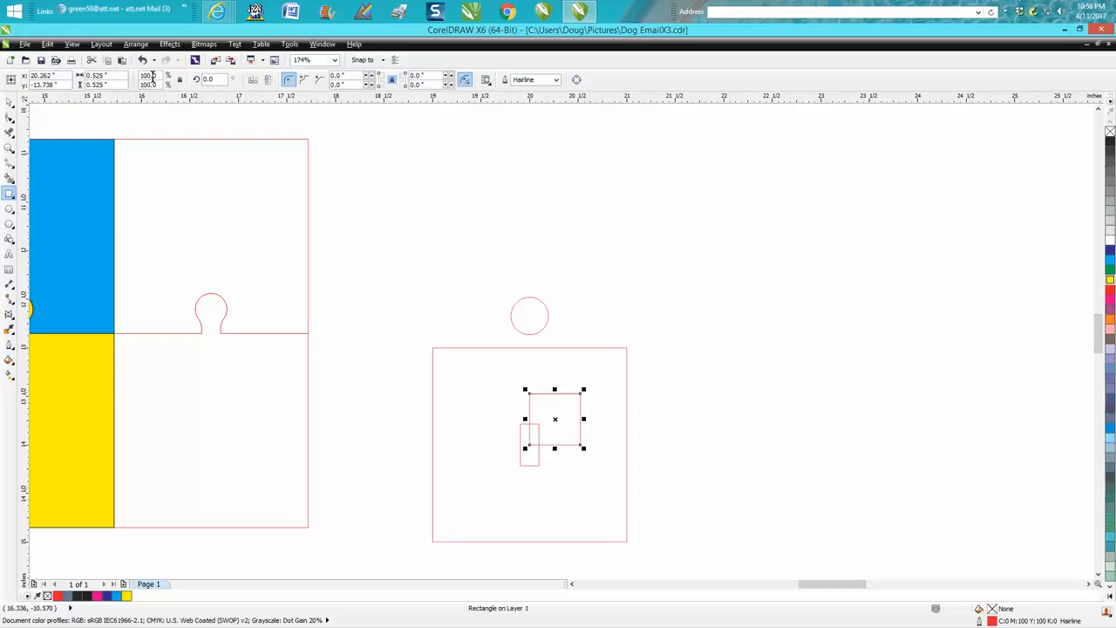
Position the narrow rectangle under the circle and weld the two into one knob curve
left_click(462, 336)
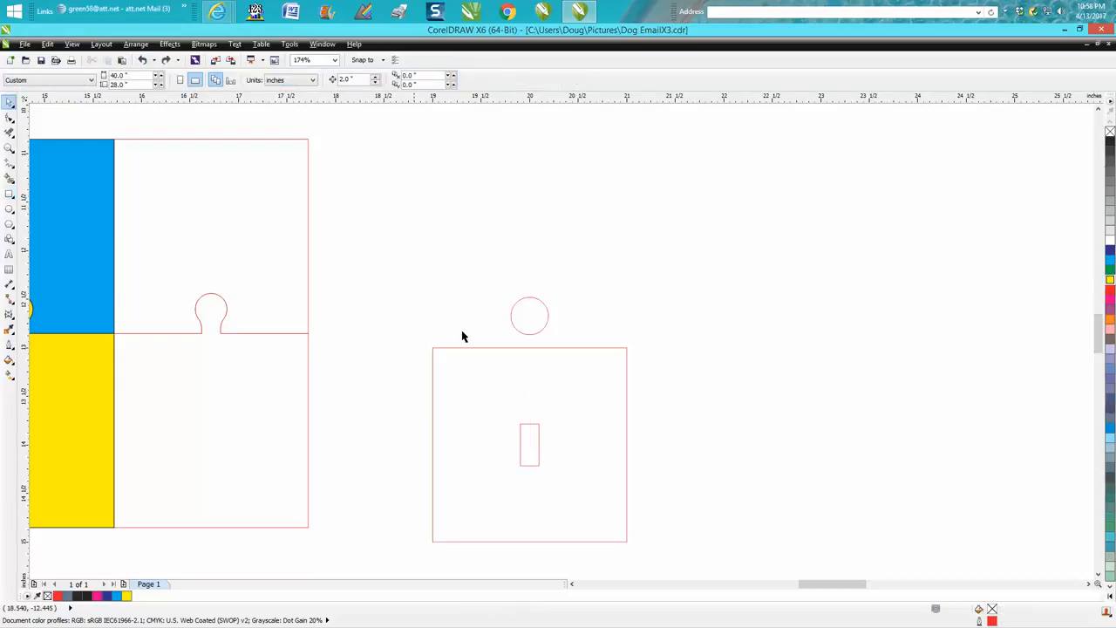
left_click(530, 445)
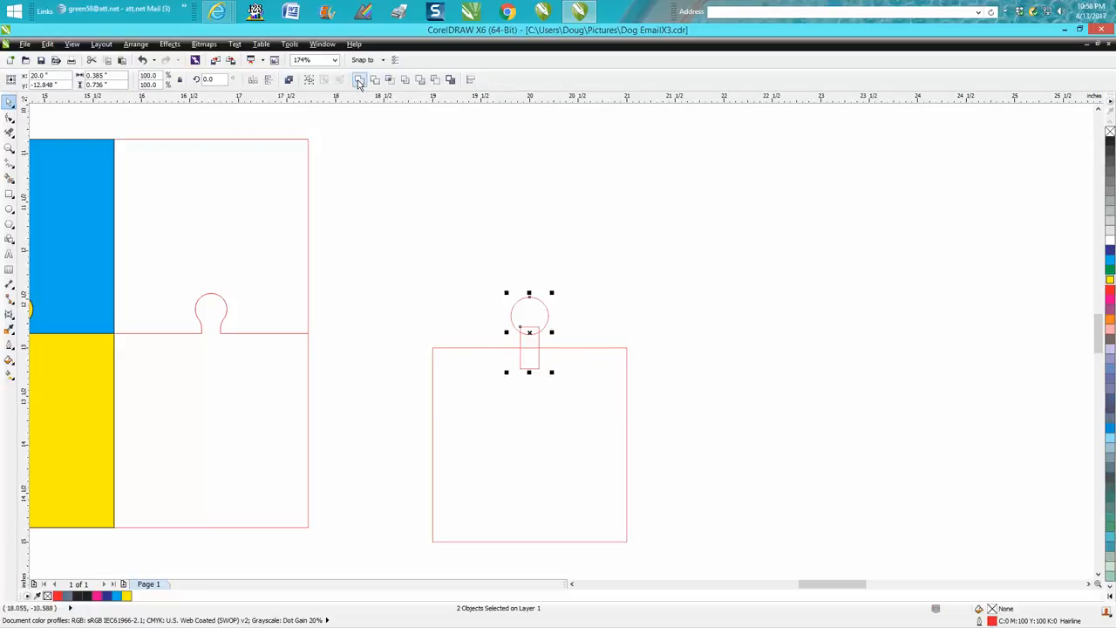
left_click(359, 80)
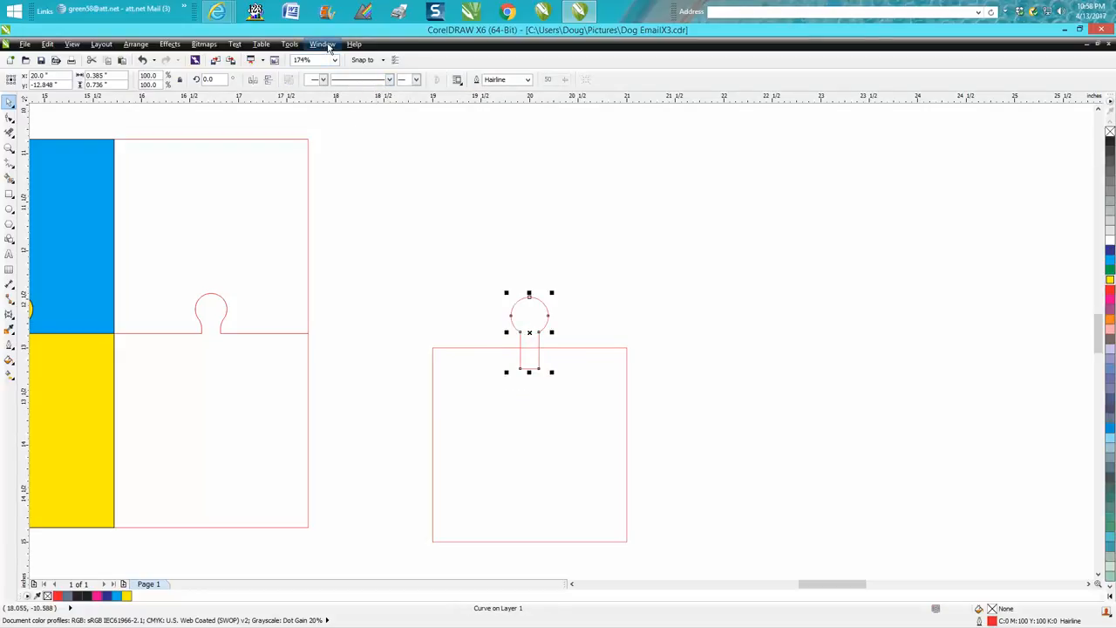
Show the Fillet/Scallop/Chamfer docker via Window > Dockers
left_click(321, 44)
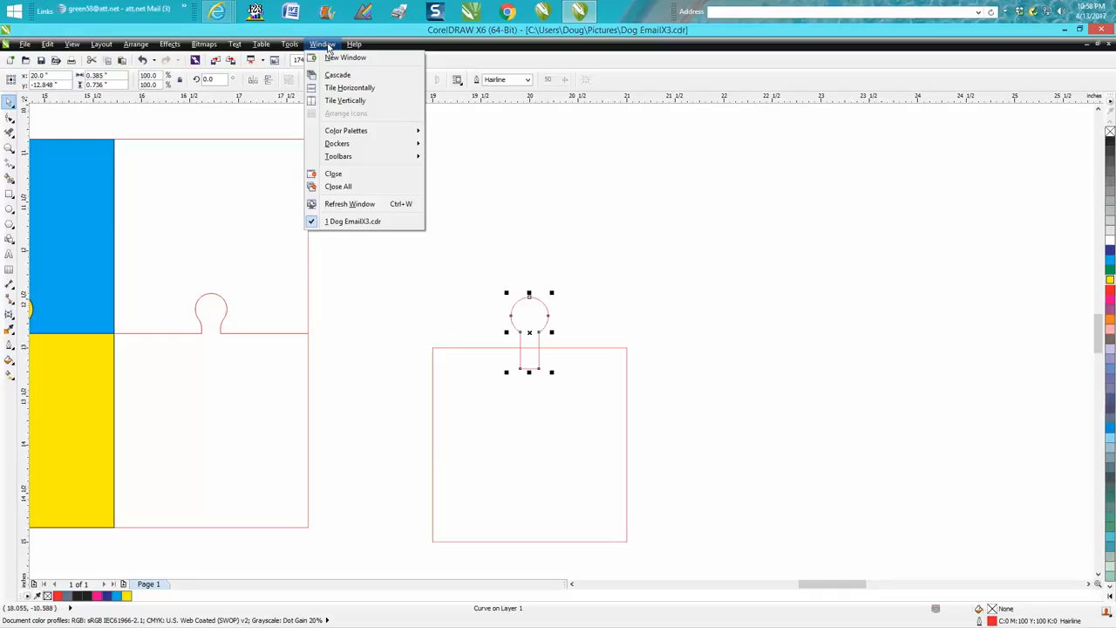
mouse_move(346, 129)
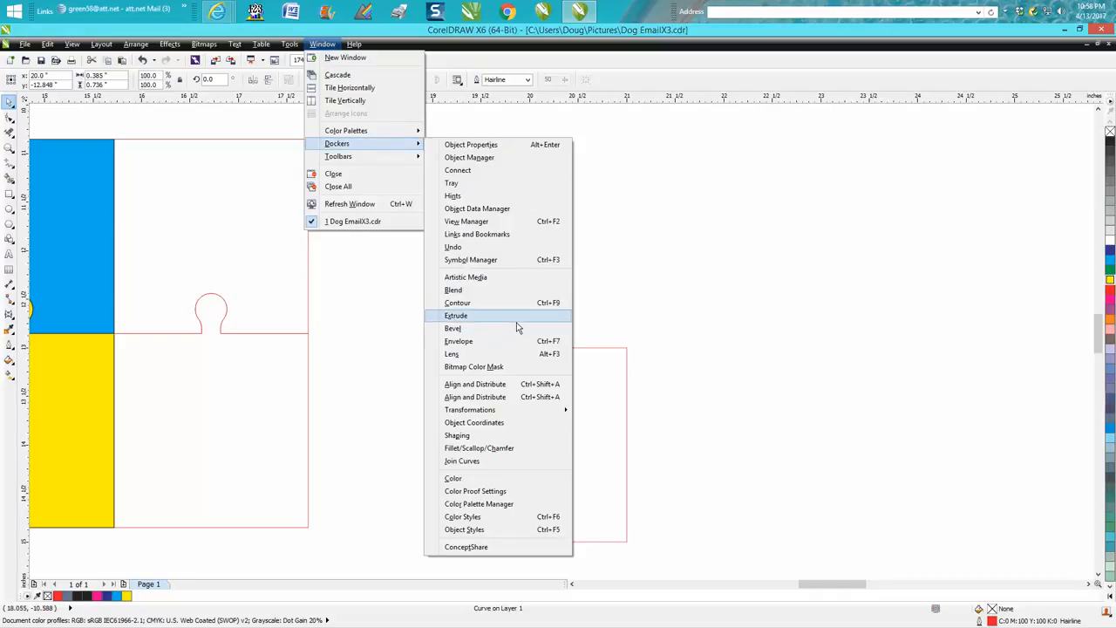
mouse_move(489, 447)
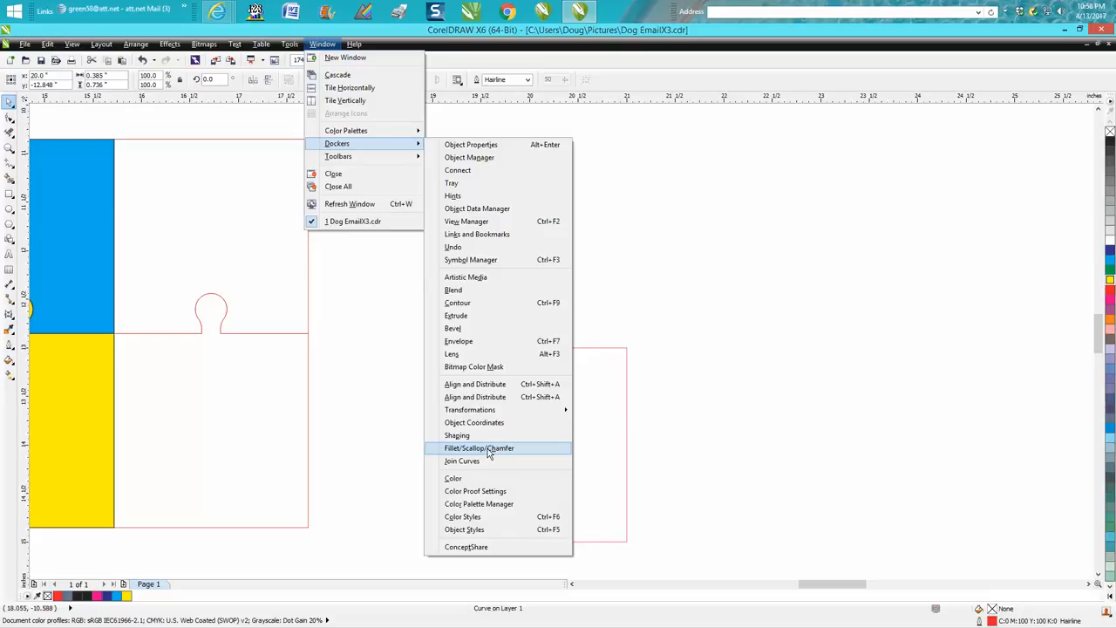
left_click(480, 447)
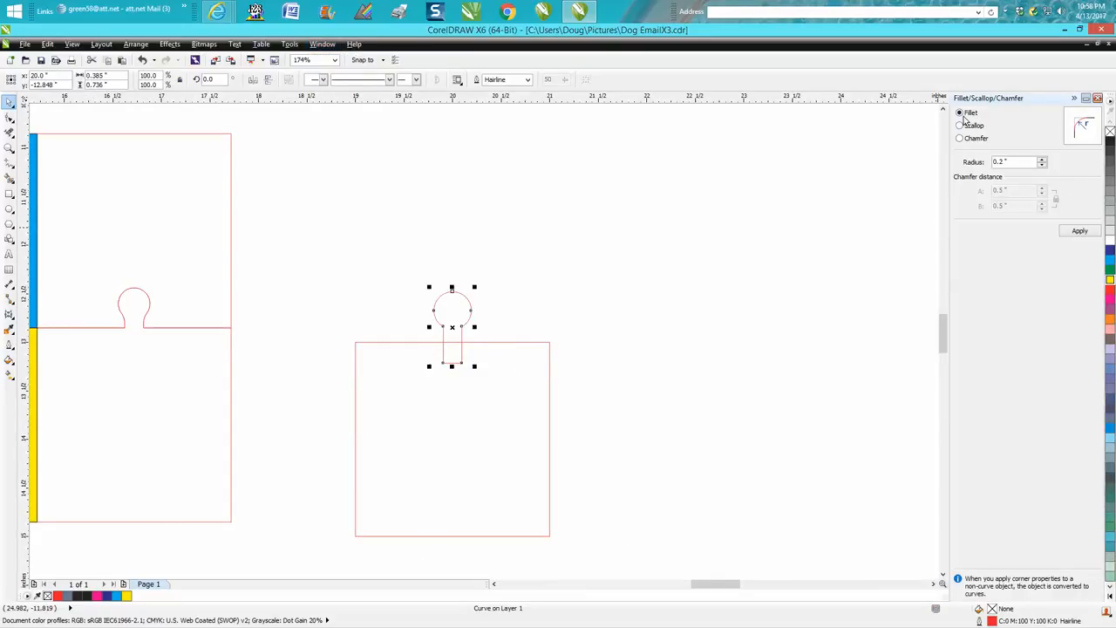
mouse_move(31, 173)
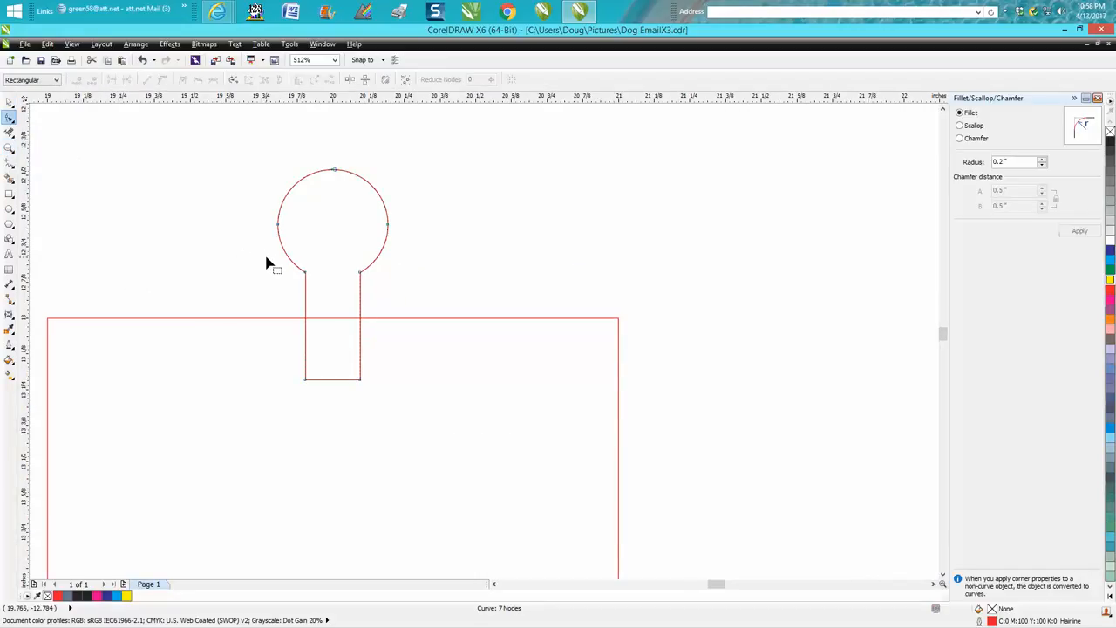
Fillet the two neck nodes where the circle meets the rectangle with a 0.2-inch radius
left_click_drag(268, 263, 391, 294)
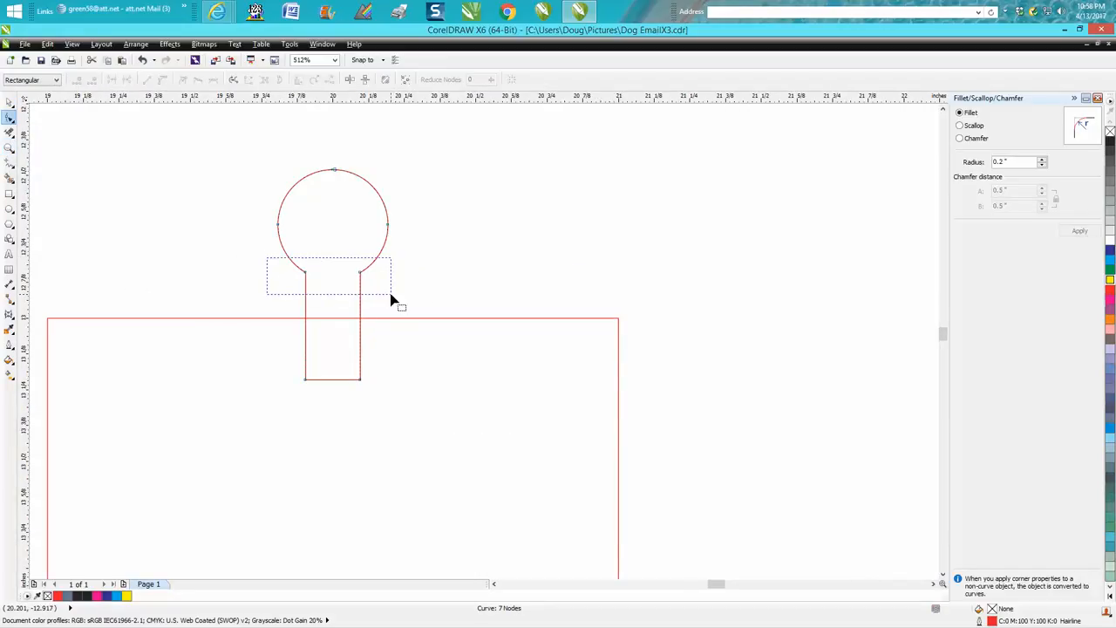
left_click(361, 273)
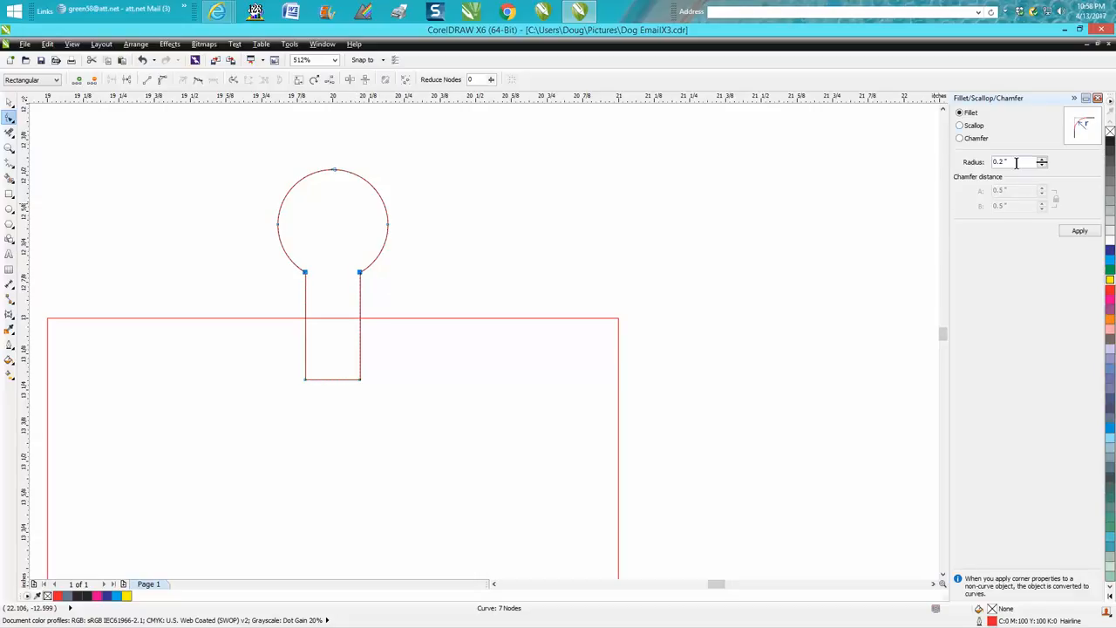
mouse_move(1016, 162)
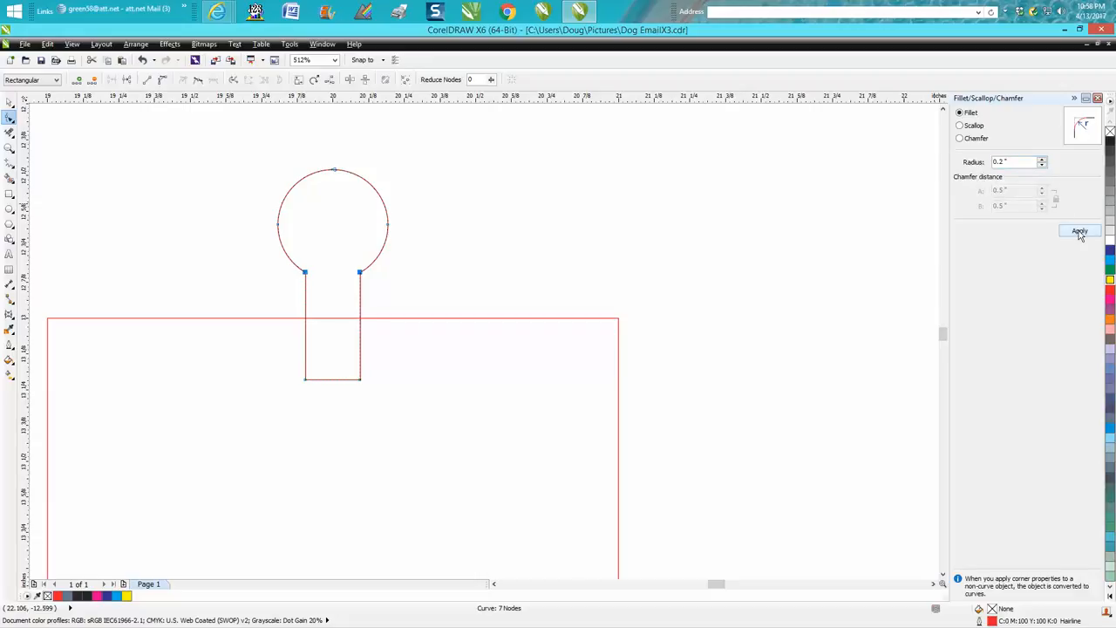
left_click(1080, 230)
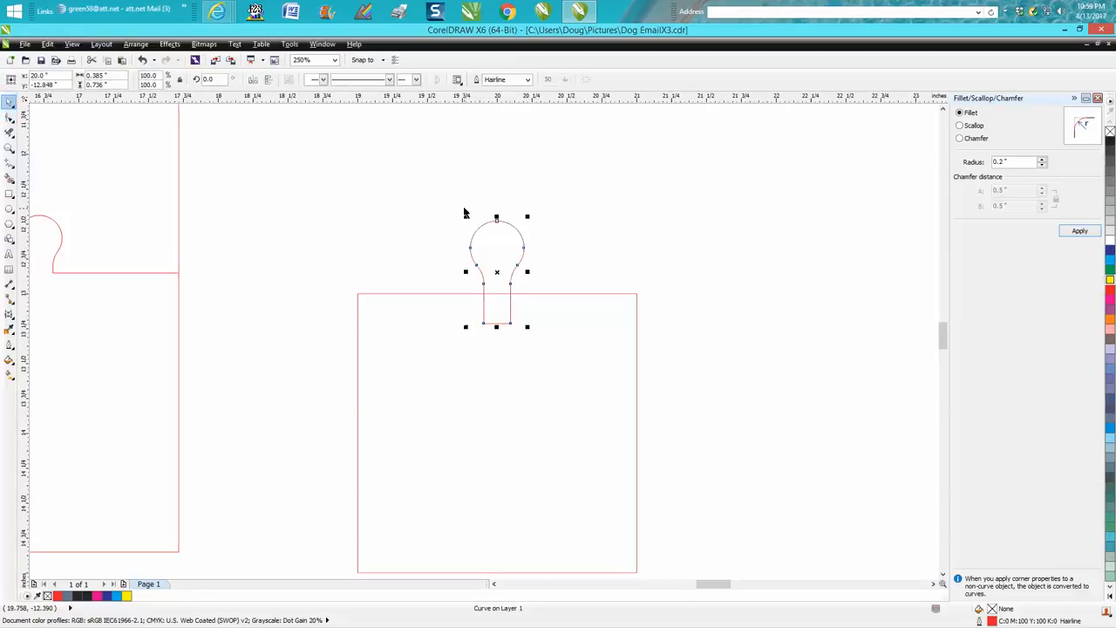
mouse_move(443, 209)
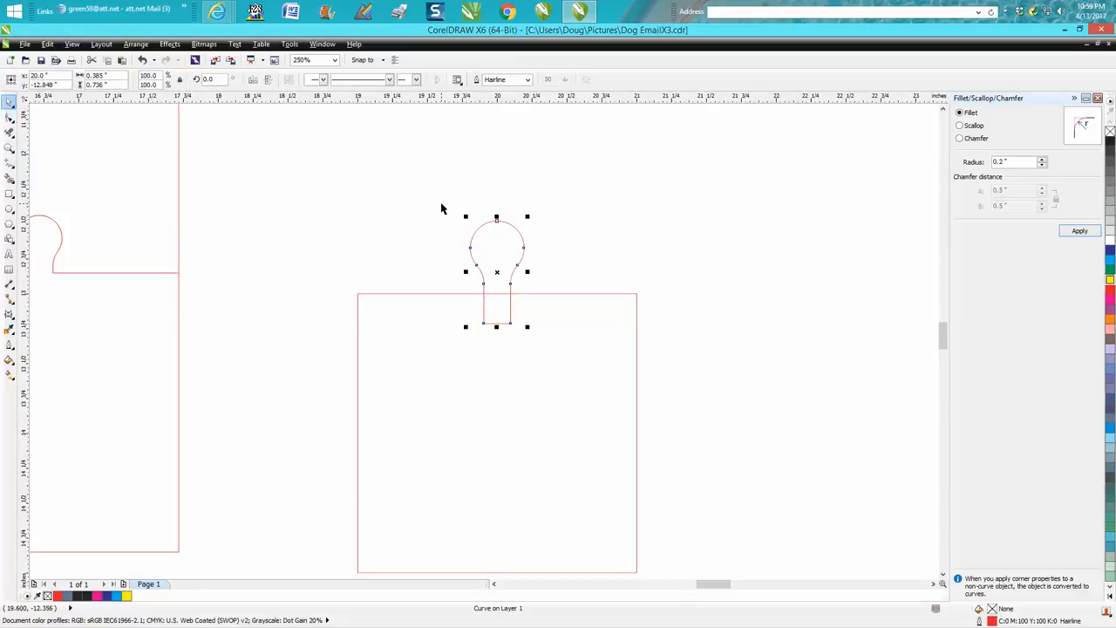
mouse_move(581, 290)
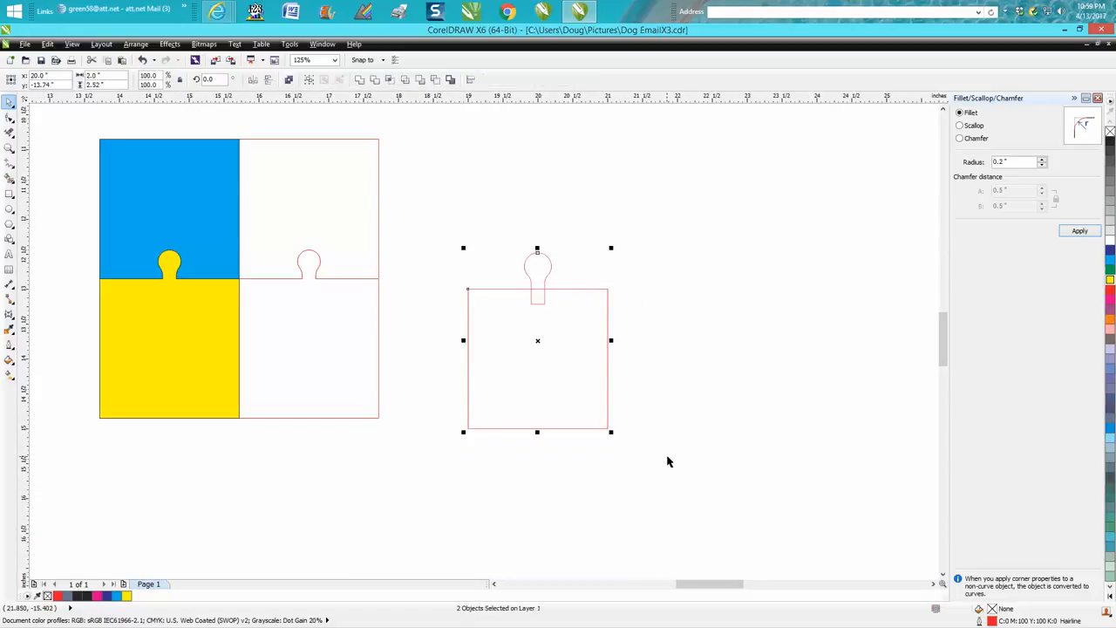
mouse_move(586, 251)
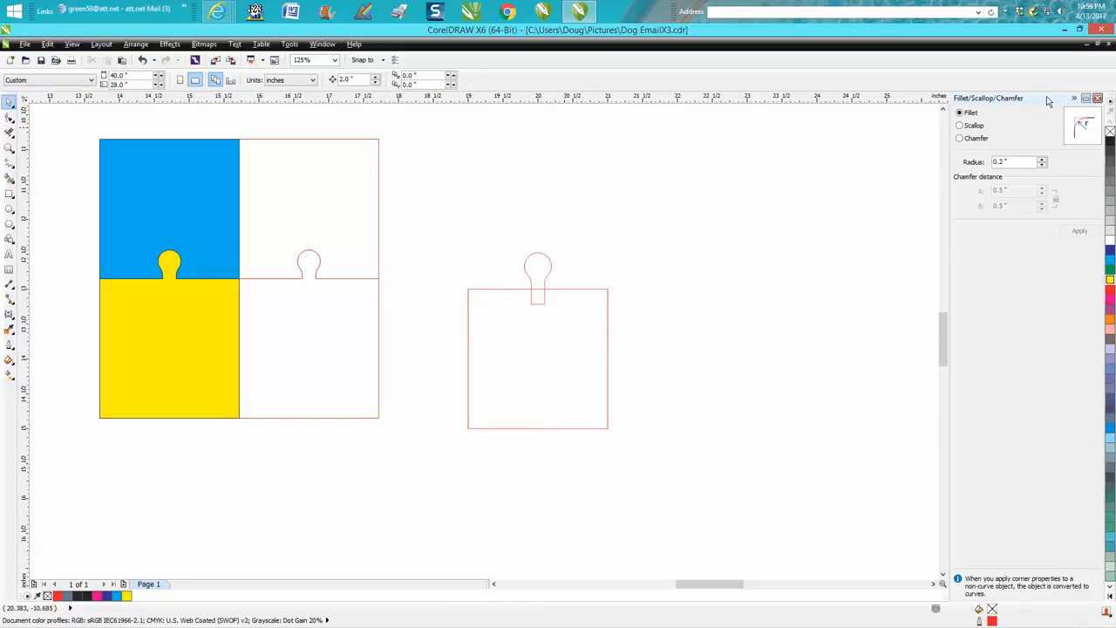
mouse_move(862, 115)
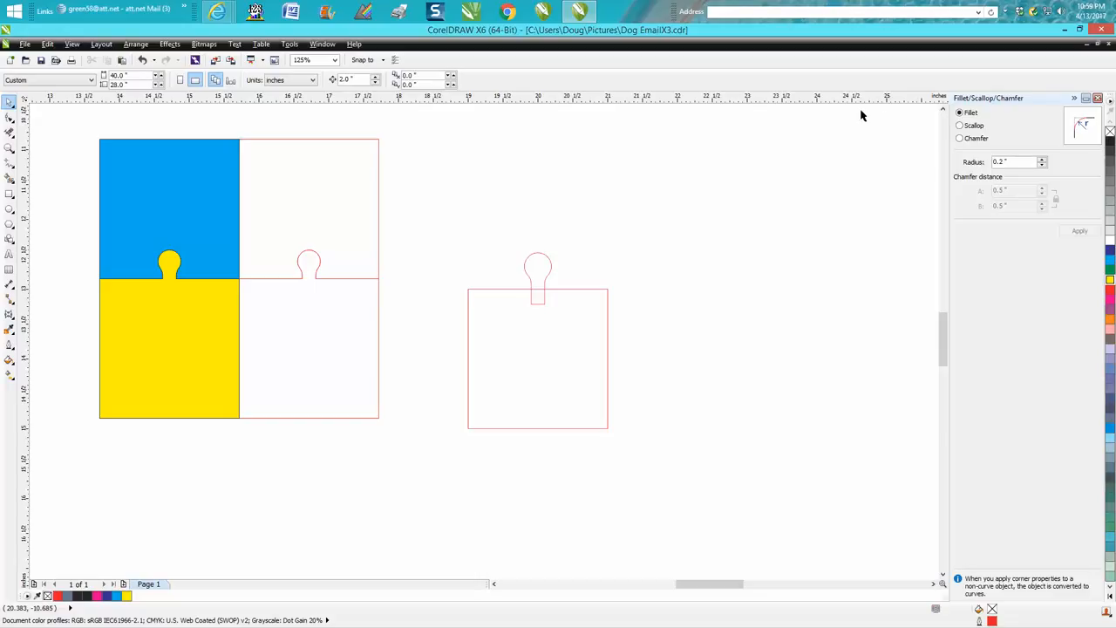
mouse_move(634, 202)
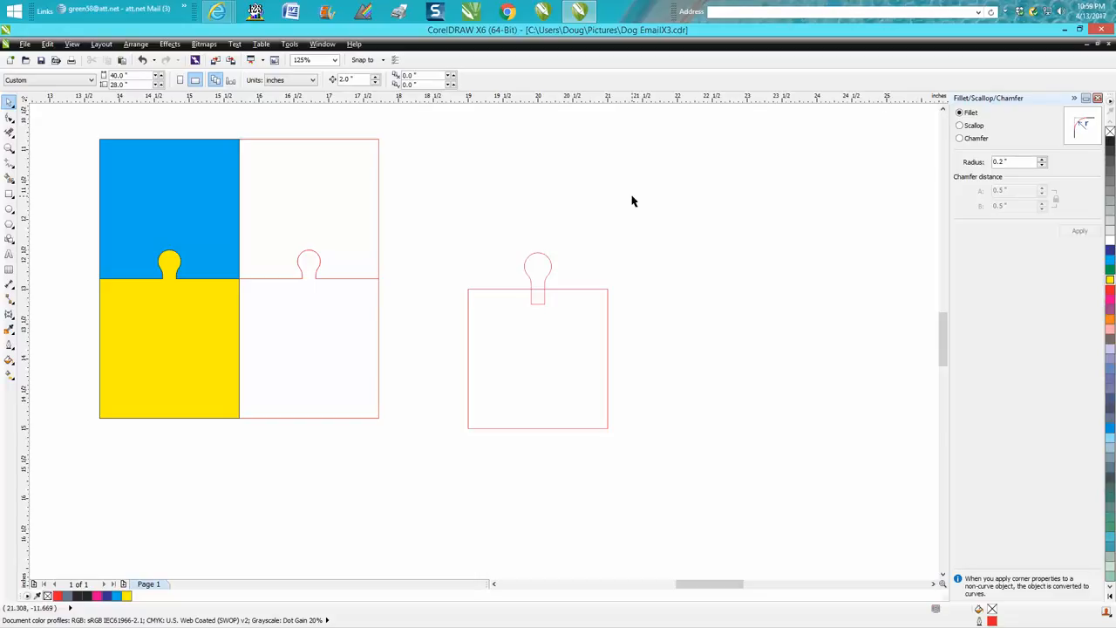